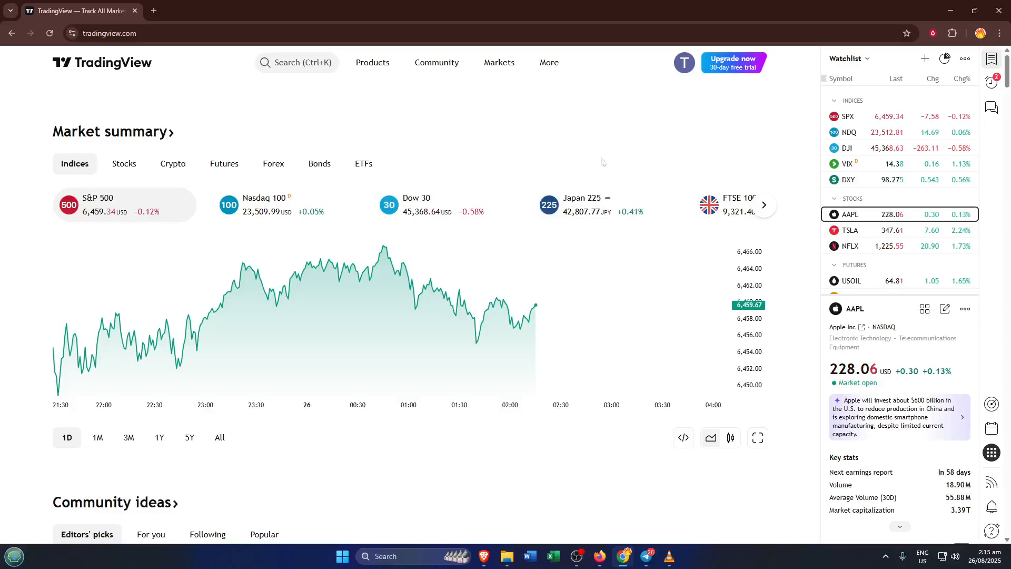
{"action": "mouse_move", "coordinate": [645, 164]}
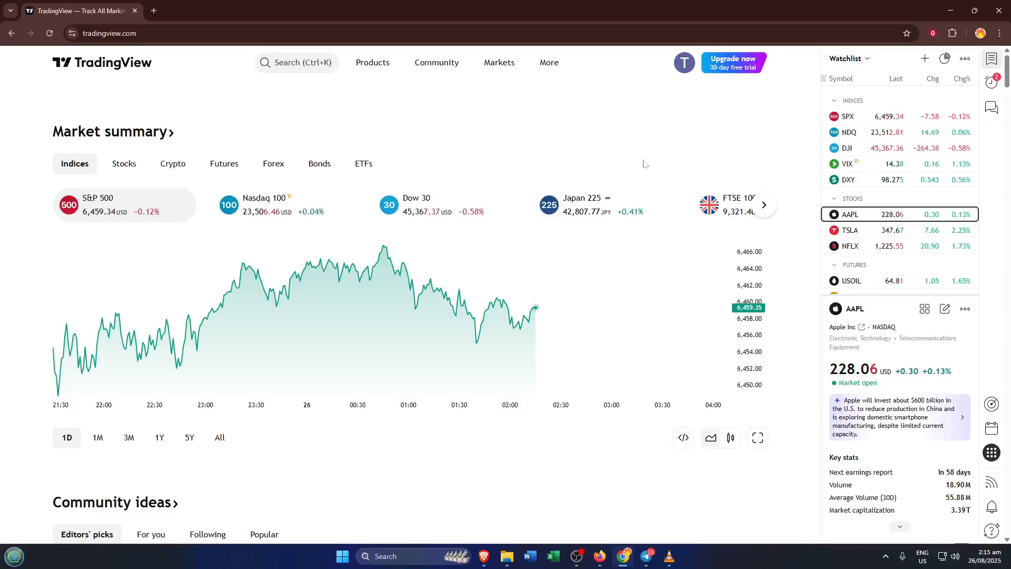
{"action": "mouse_move", "coordinate": [703, 227]}
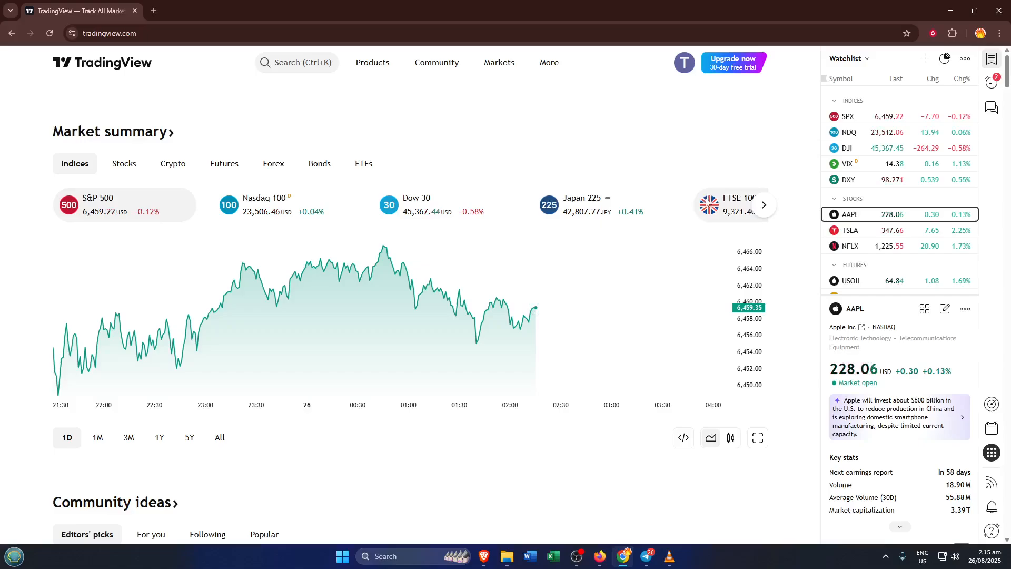
{"action": "mouse_move", "coordinate": [708, 204]}
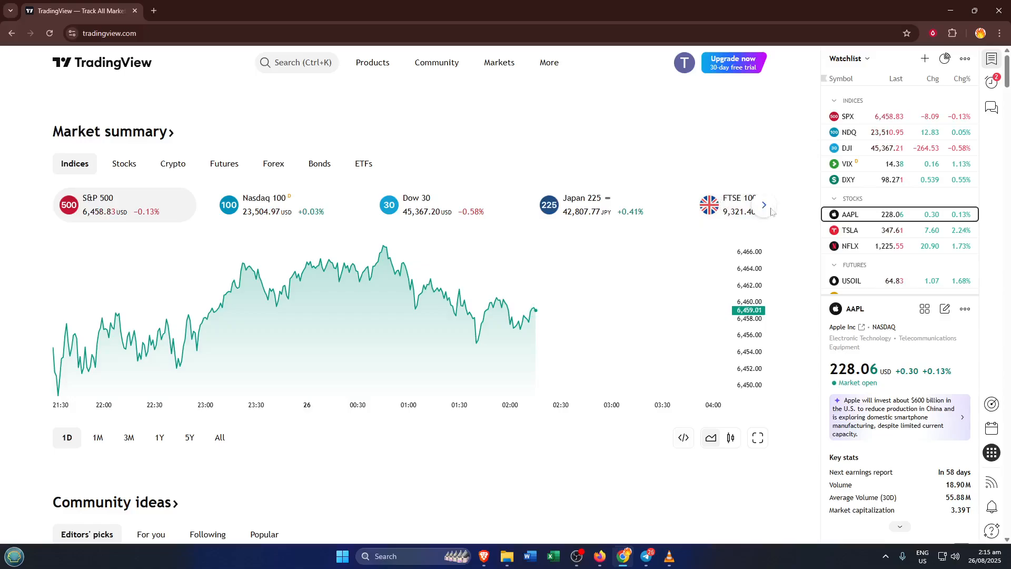
{"action": "mouse_move", "coordinate": [763, 260]}
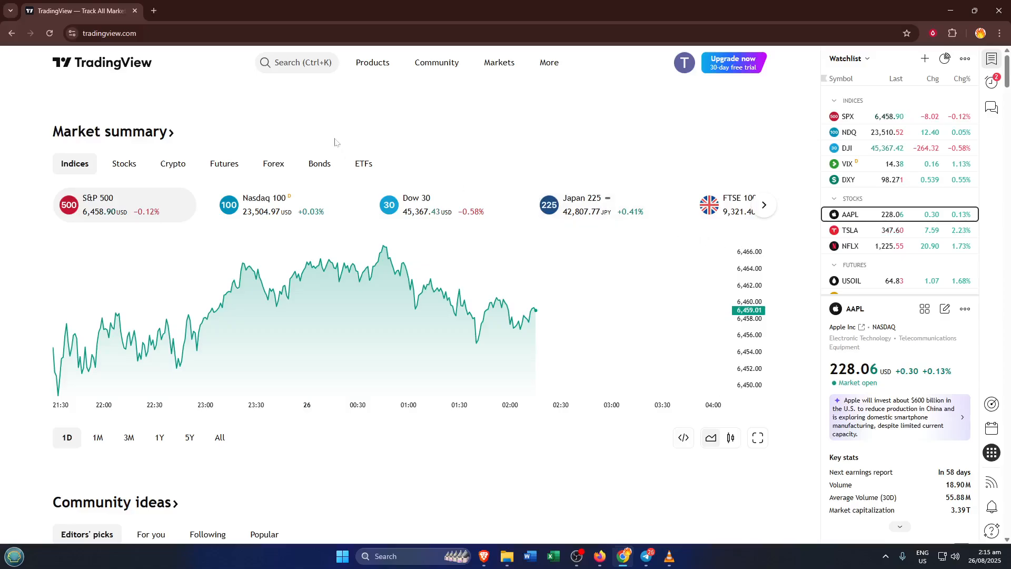
{"action": "mouse_move", "coordinate": [417, 140]}
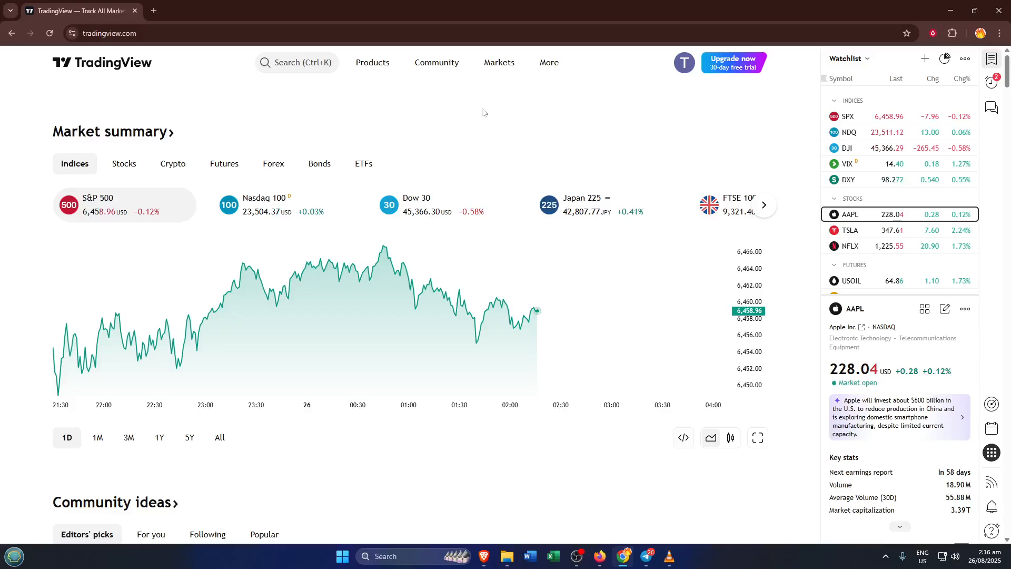
Launch Supercharts from the Products menu and show the watchlist beside the TSLA chart.
{"action": "left_click", "coordinate": [371, 63]}
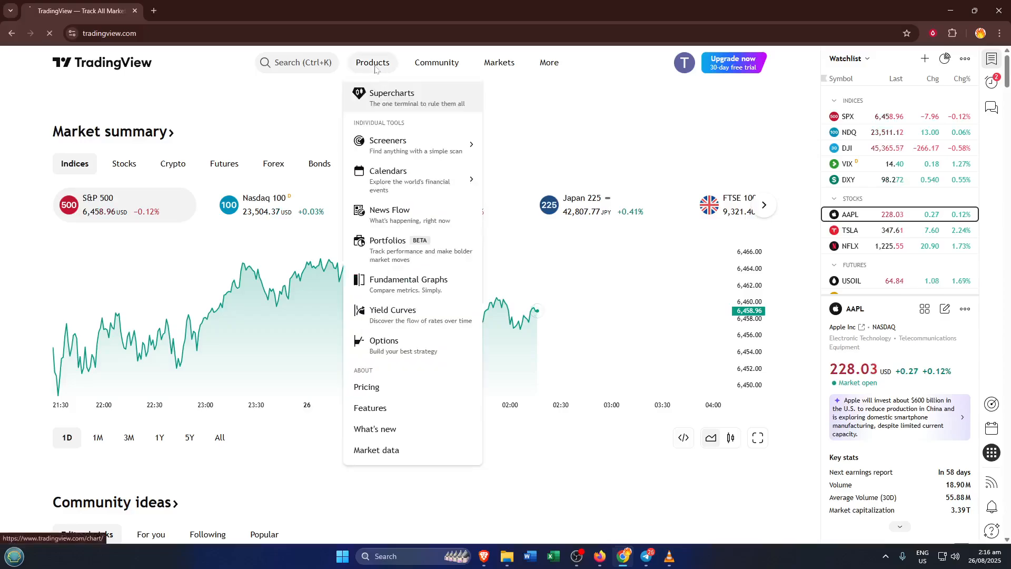
{"action": "left_click", "coordinate": [392, 97]}
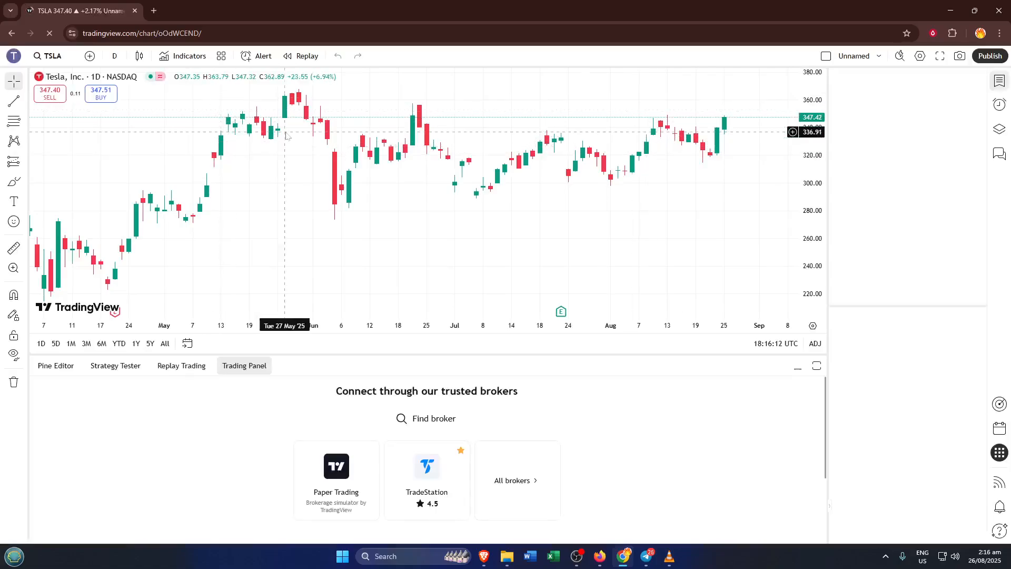
{"action": "left_click", "coordinate": [998, 80]}
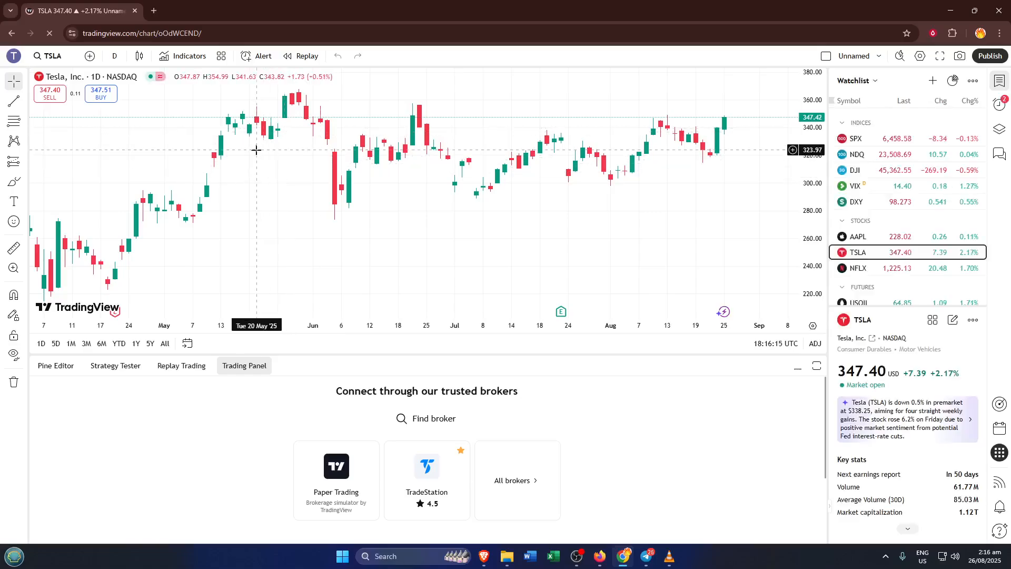
{"action": "mouse_move", "coordinate": [190, 85]}
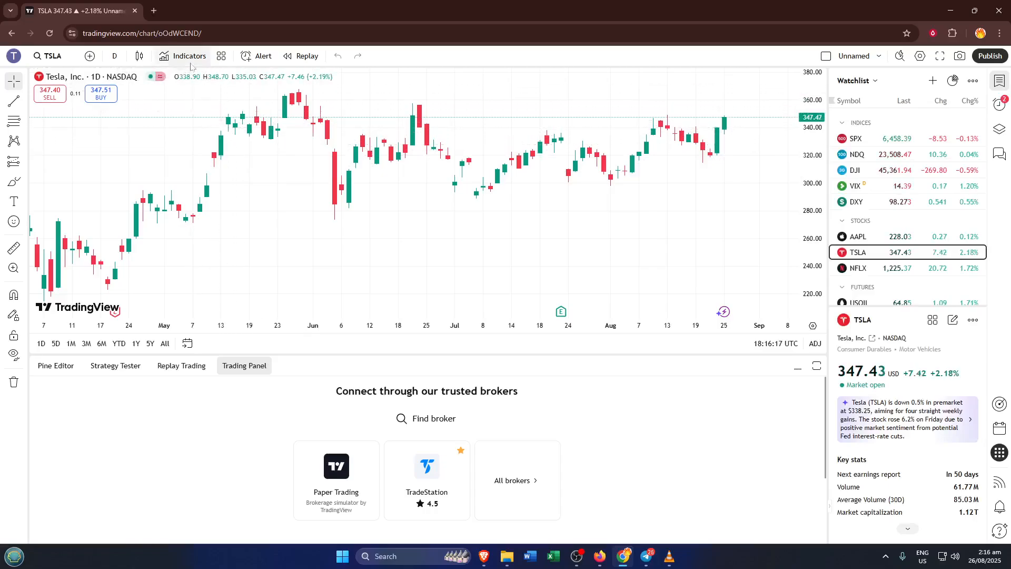
Search the indicators for 'ag fx' and add AG FX - Watermark to the chart.
{"action": "left_click", "coordinate": [188, 56]}
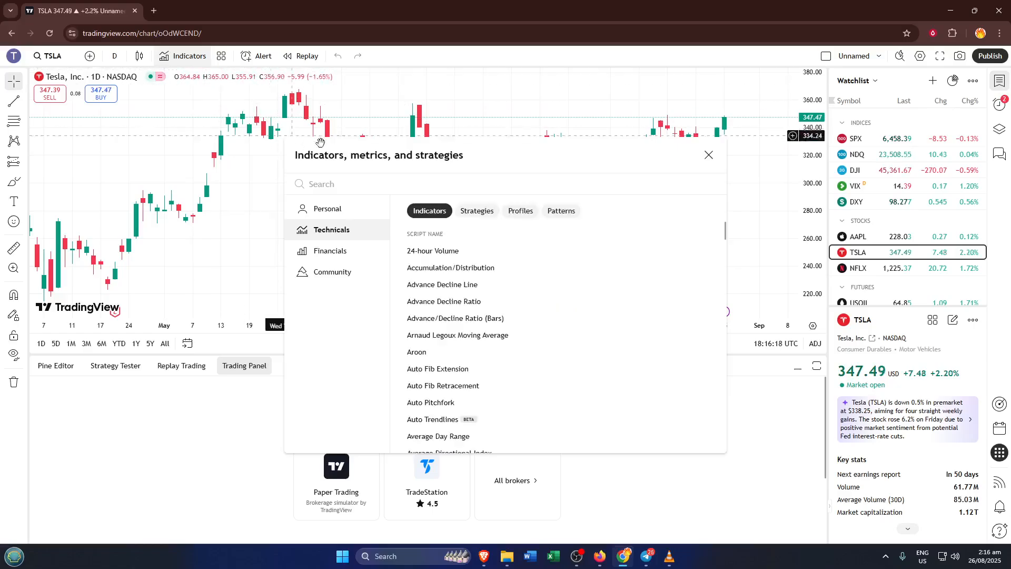
{"action": "mouse_move", "coordinate": [564, 171]}
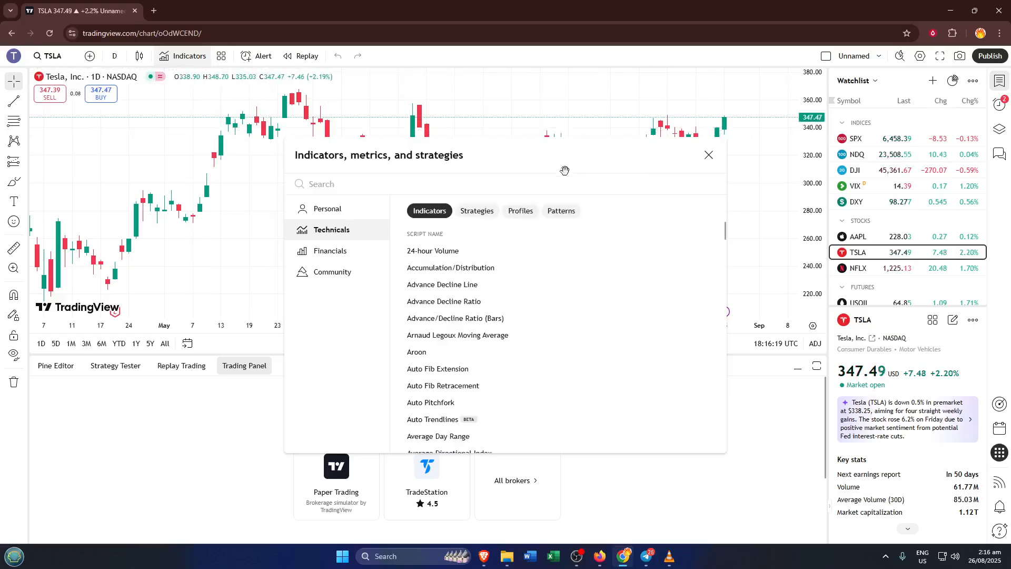
{"action": "mouse_move", "coordinate": [648, 215]}
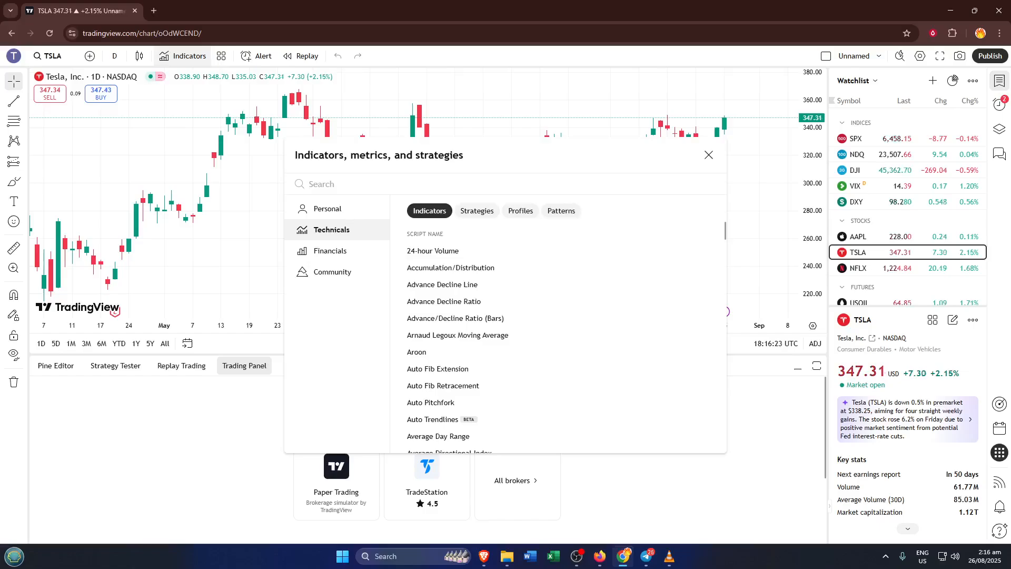
{"action": "type", "text": "a"}
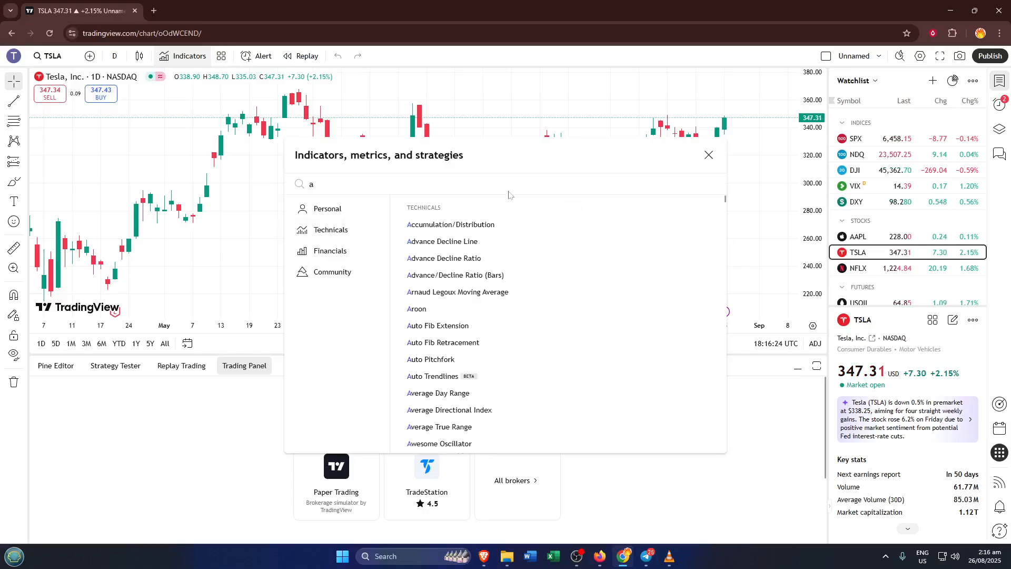
{"action": "type", "text": "g"}
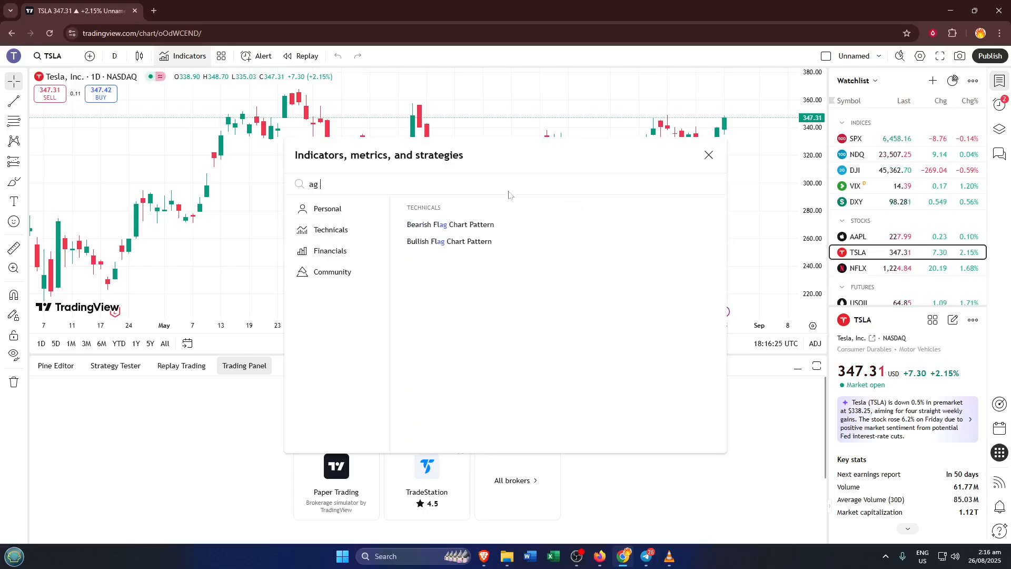
{"action": "type", "text": "fx"}
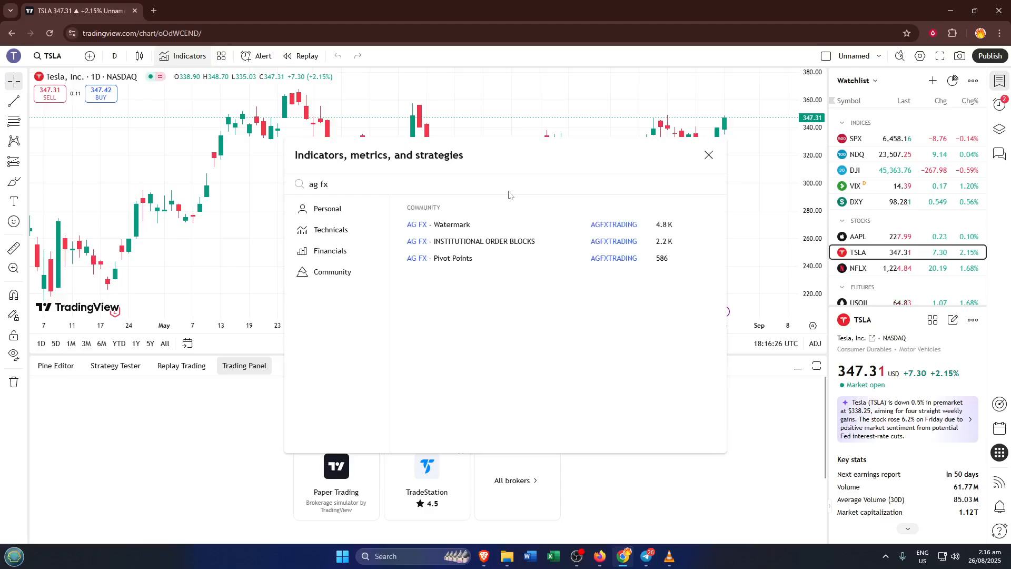
{"action": "mouse_move", "coordinate": [483, 223]}
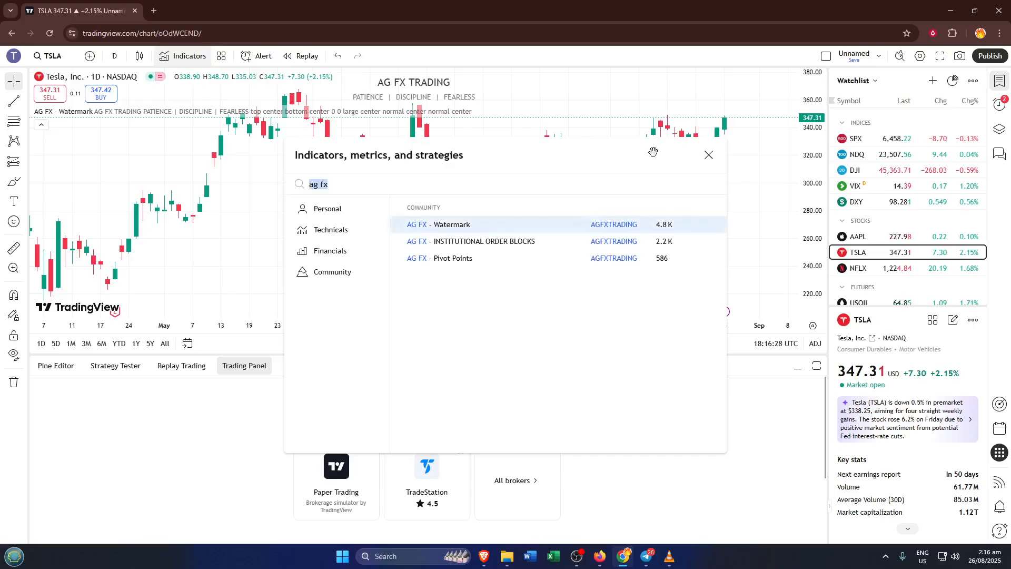
{"action": "left_click", "coordinate": [709, 155]}
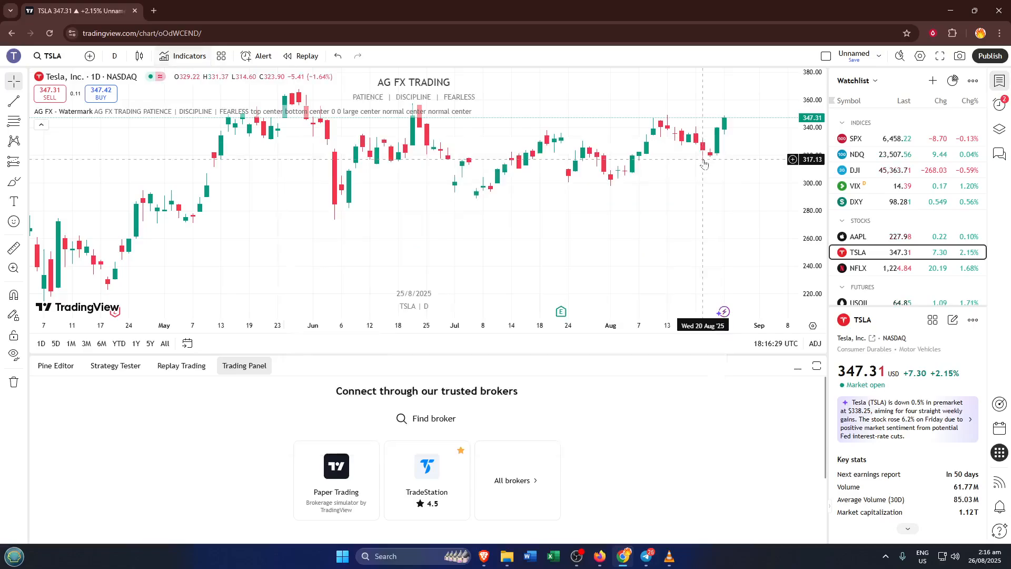
{"action": "mouse_move", "coordinate": [450, 136]}
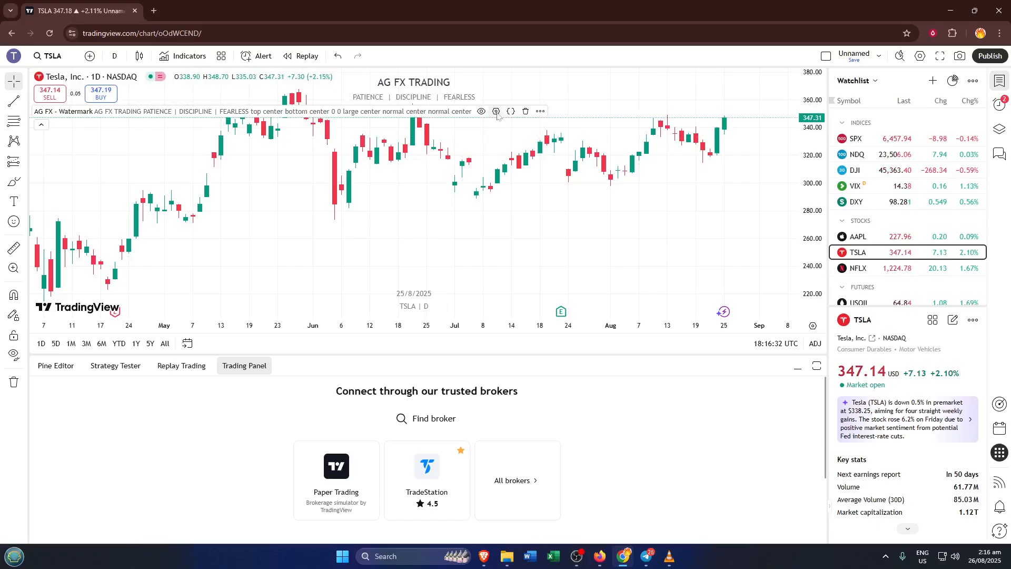
{"action": "mouse_move", "coordinate": [496, 110]}
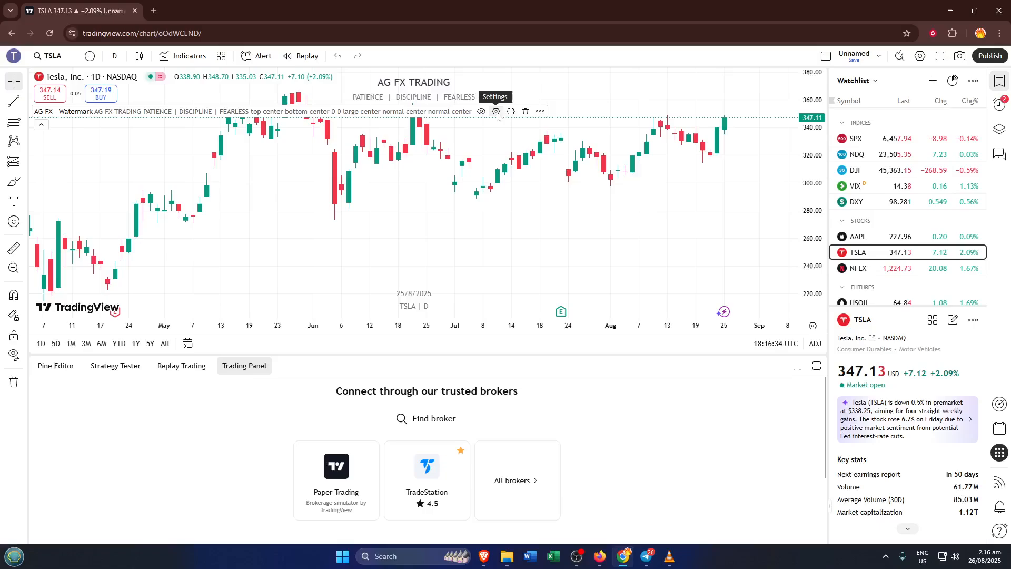
Bring up the AG FX Watermark indicator's settings from its legend entry.
{"action": "left_click", "coordinate": [495, 111]}
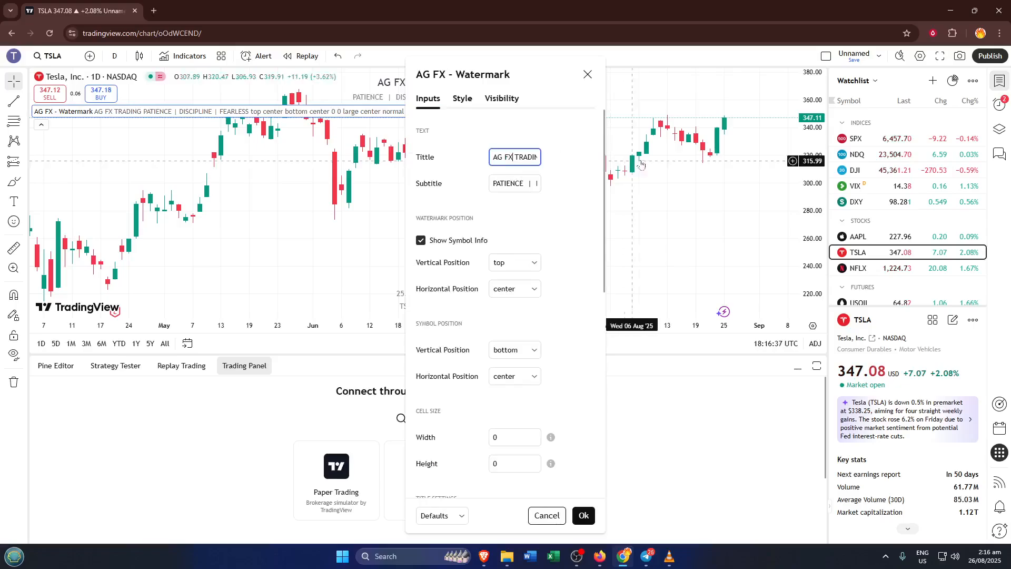
{"action": "mouse_move", "coordinate": [646, 160]}
{"action": "type", "text": "Wa"}
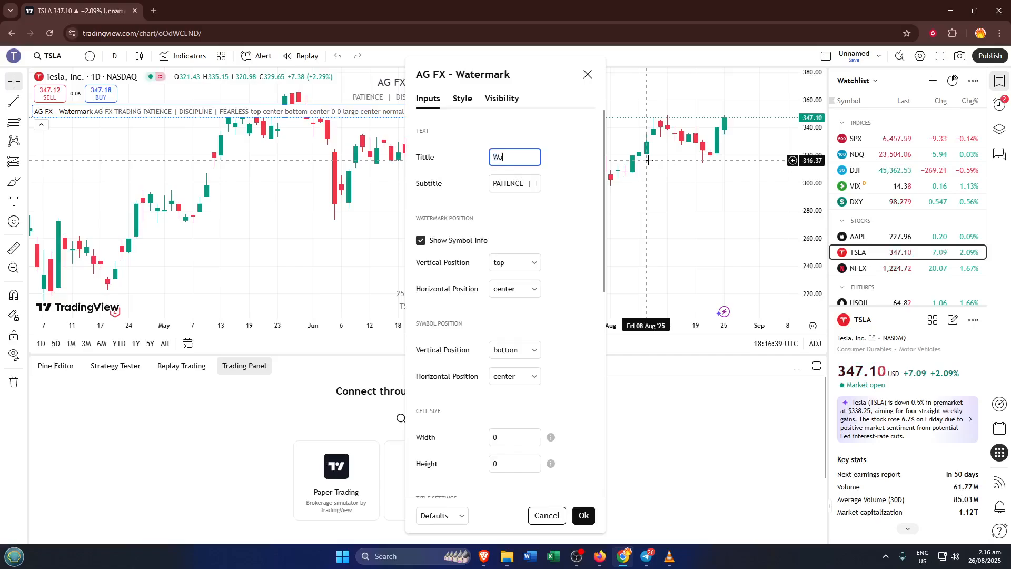
Enter 'Water Color' as the watermark's Tittle in the Inputs settings.
{"action": "type", "text": "ter C"}
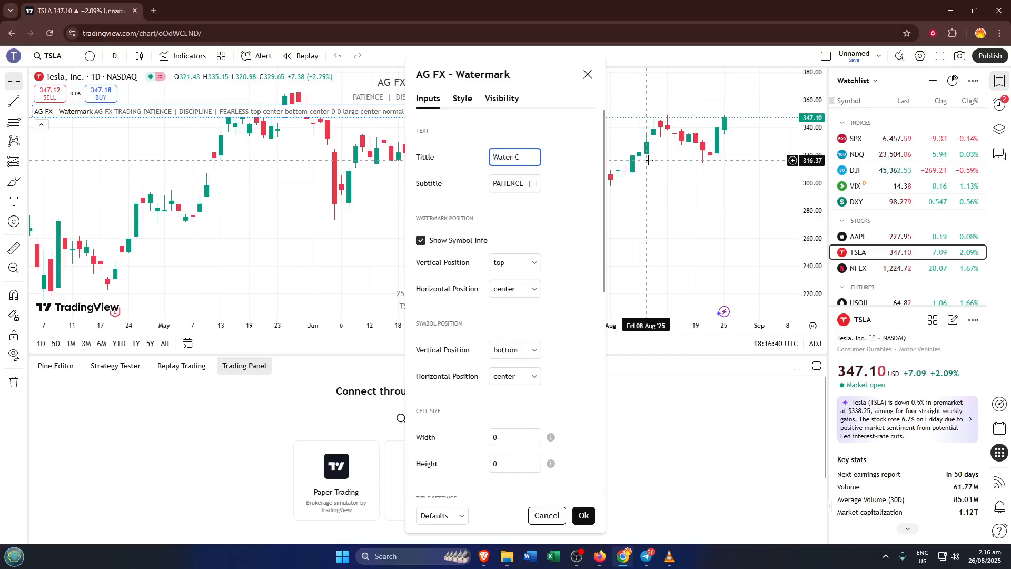
{"action": "type", "text": "o"}
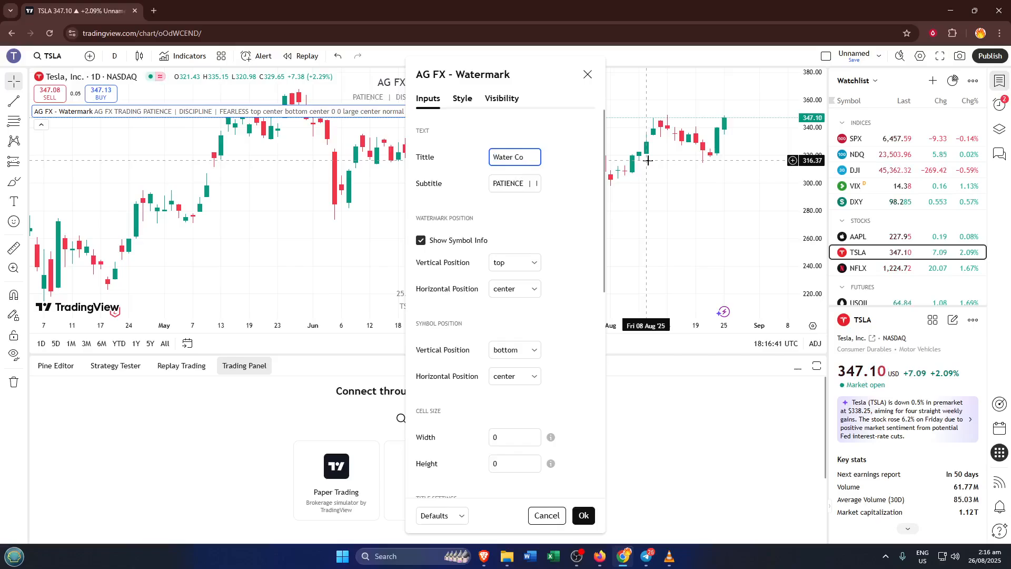
{"action": "type", "text": "lor"}
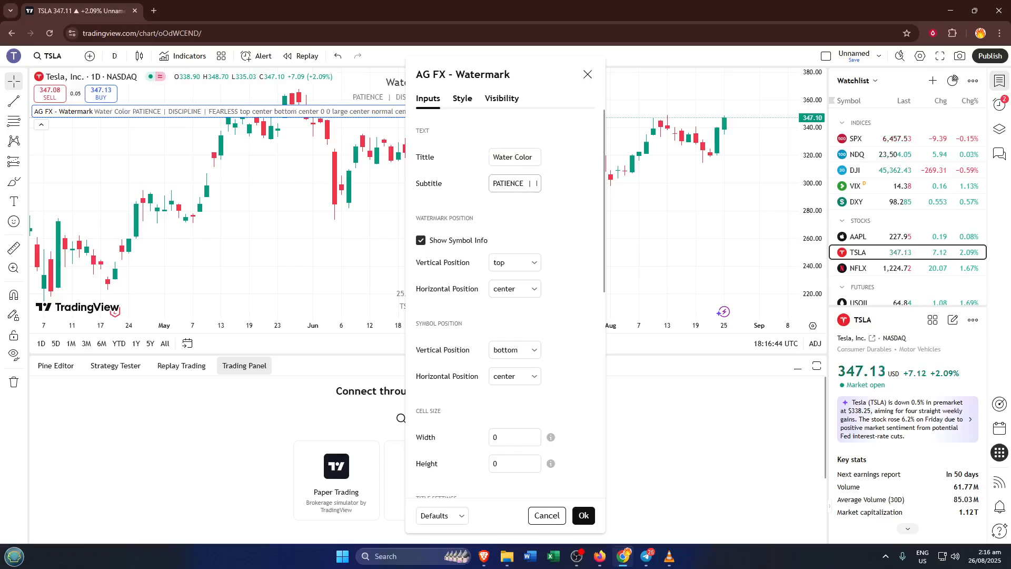
{"action": "mouse_move", "coordinate": [517, 200]}
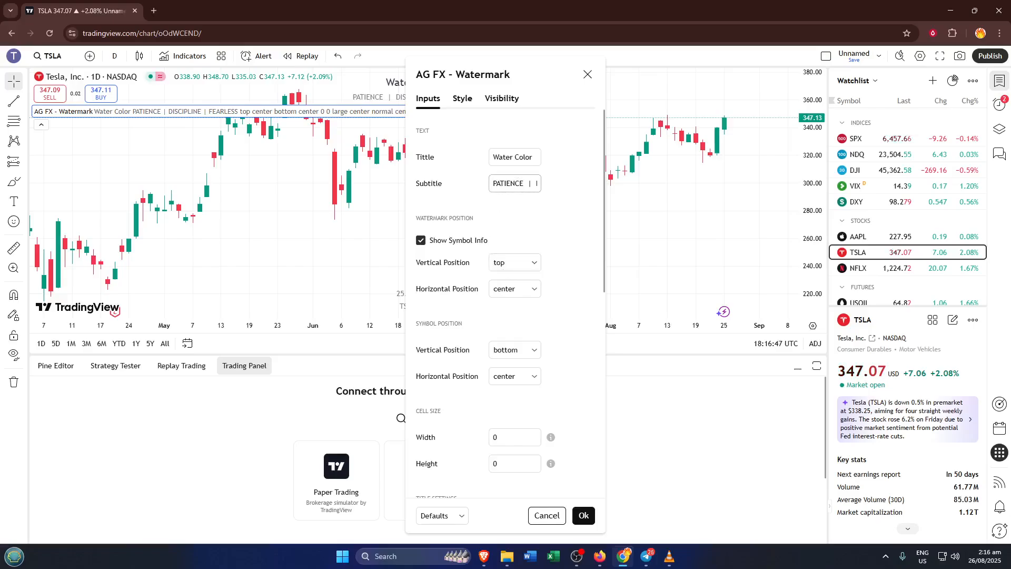
{"action": "left_click", "coordinate": [514, 183]}
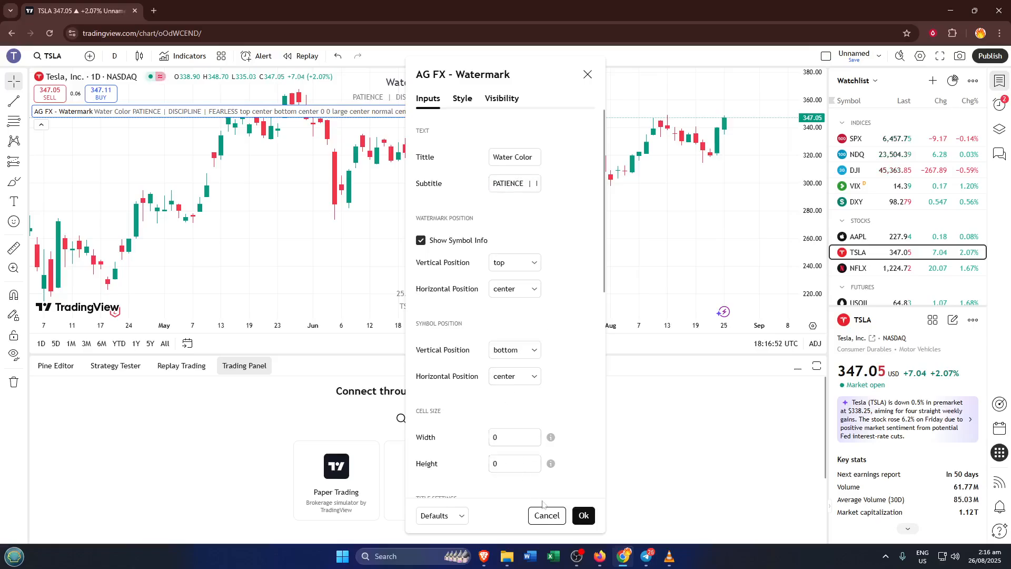
{"action": "mouse_move", "coordinate": [573, 499]}
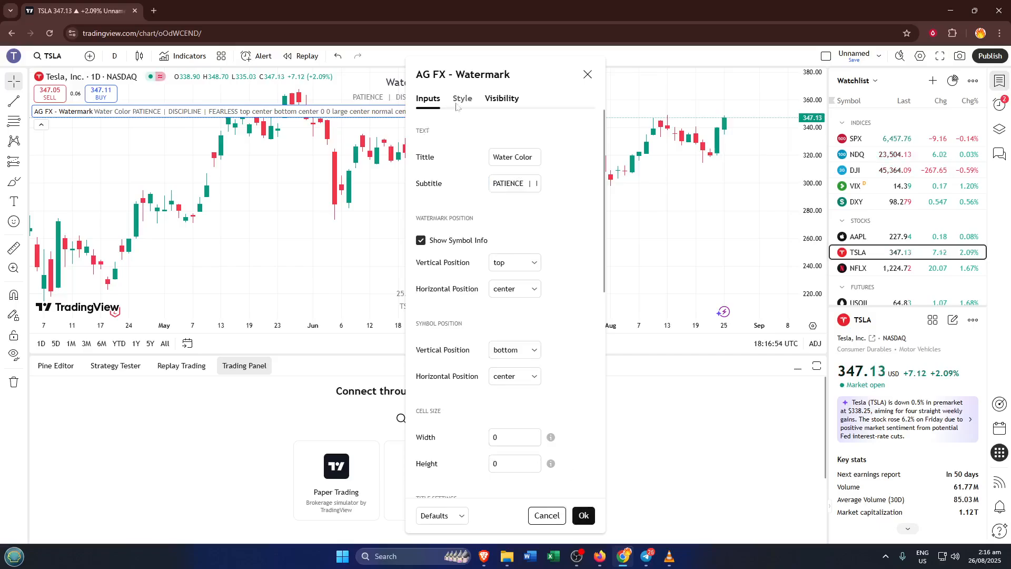
{"action": "left_click", "coordinate": [461, 98]}
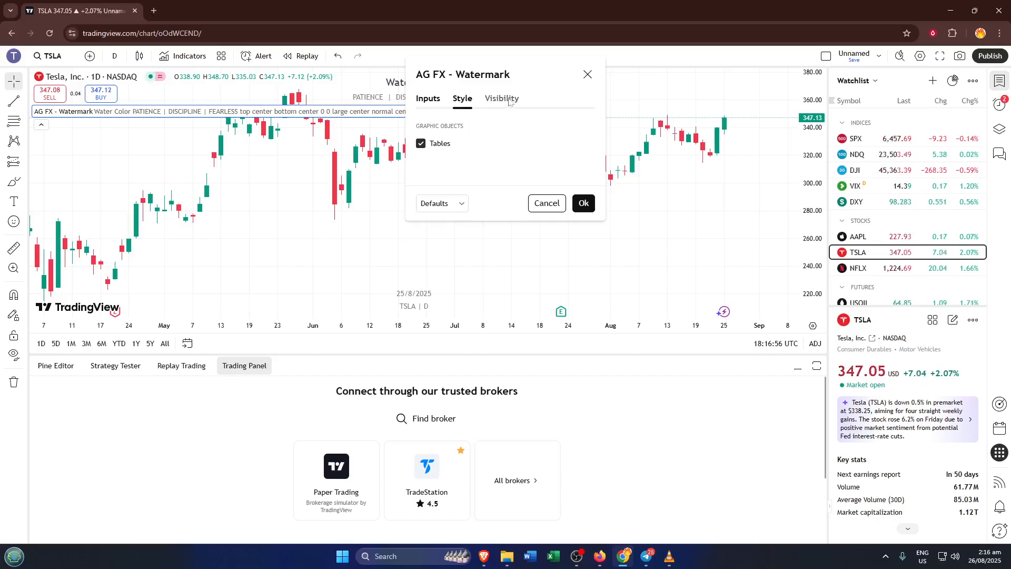
{"action": "left_click", "coordinate": [501, 98]}
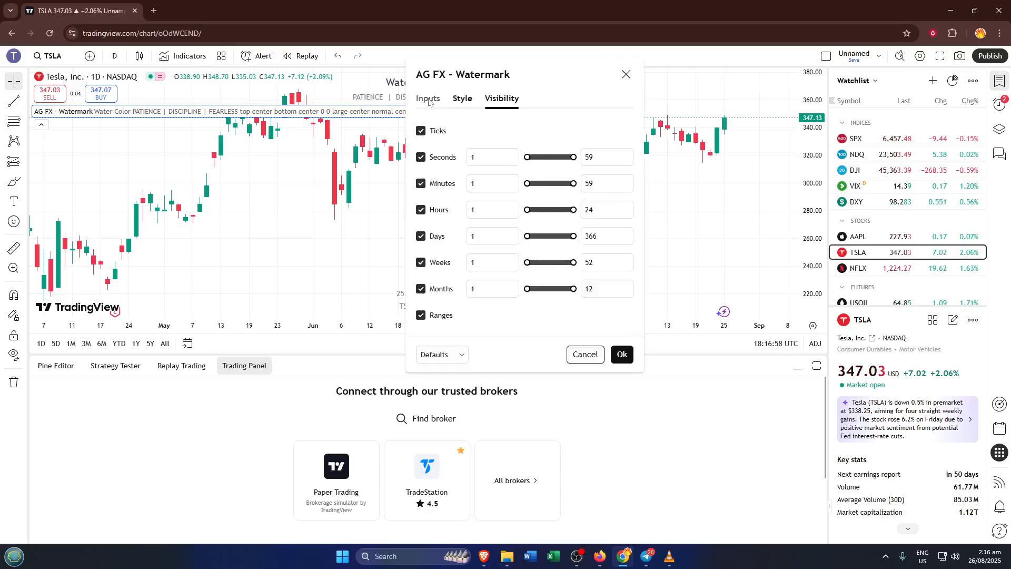
{"action": "left_click", "coordinate": [427, 98]}
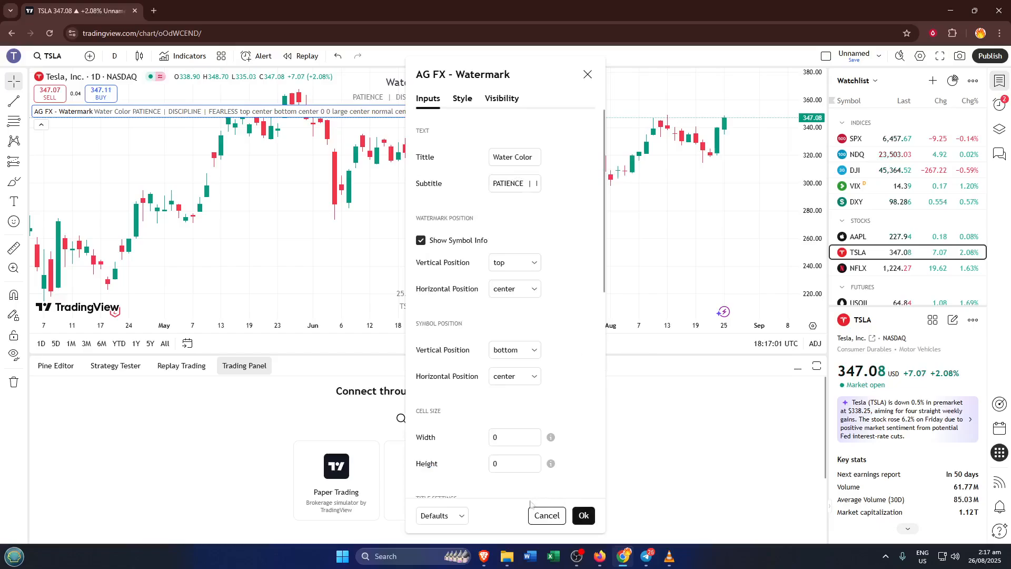
Review the title and subtitle inputs and confirm the settings with Ok.
{"action": "scroll", "scroll_direction": "down", "scroll_amount": 3}
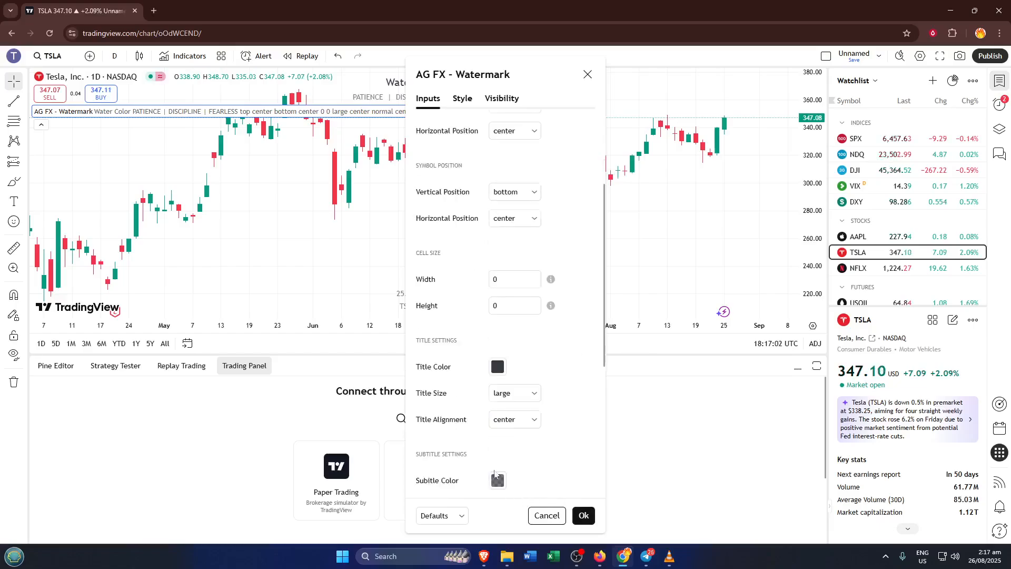
{"action": "scroll", "scroll_direction": "down", "scroll_amount": 3}
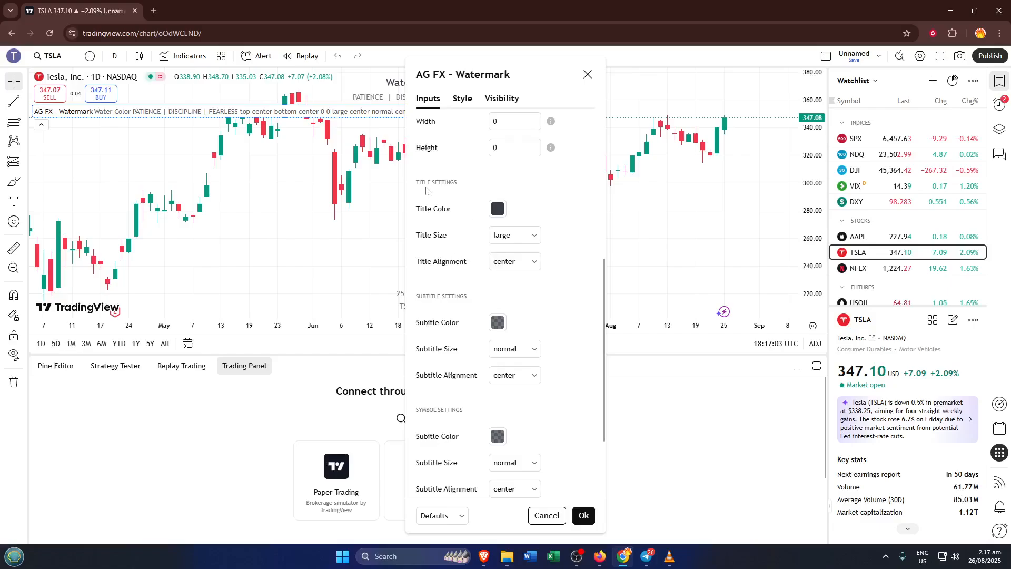
{"action": "scroll", "scroll_direction": "down", "scroll_amount": 3}
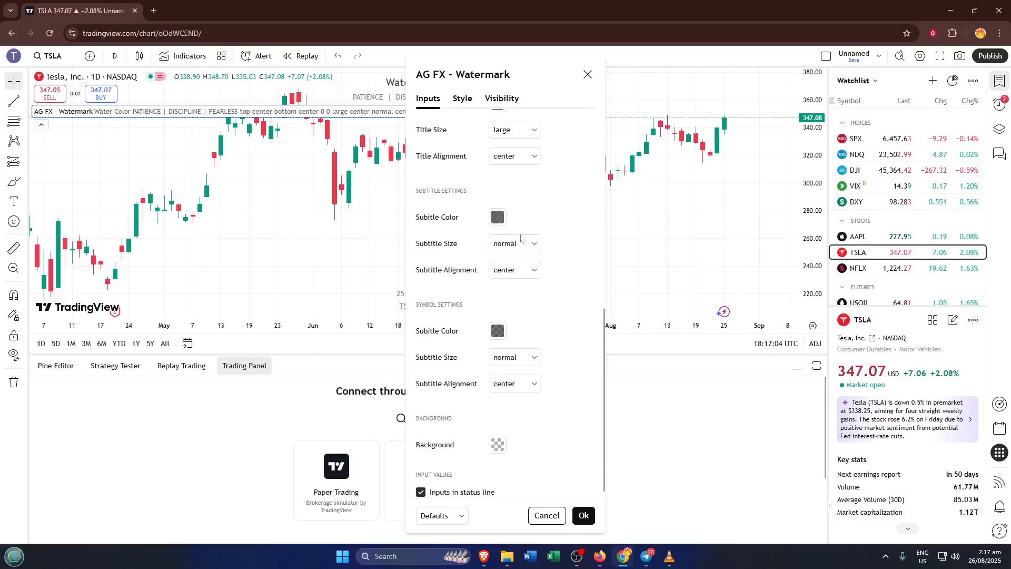
{"action": "scroll", "scroll_direction": "up", "scroll_amount": 3}
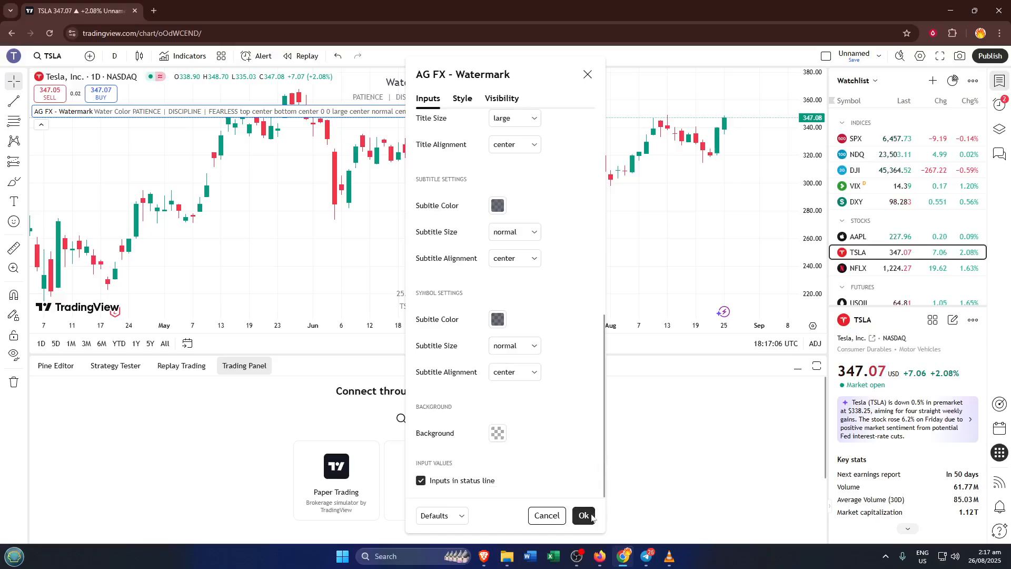
{"action": "left_click", "coordinate": [582, 515]}
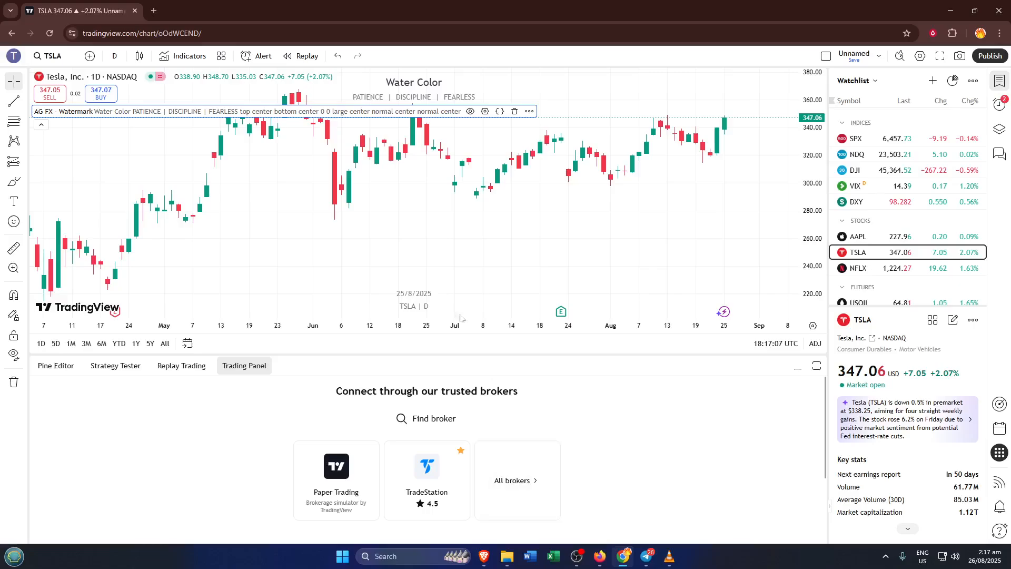
{"action": "mouse_move", "coordinate": [568, 73]}
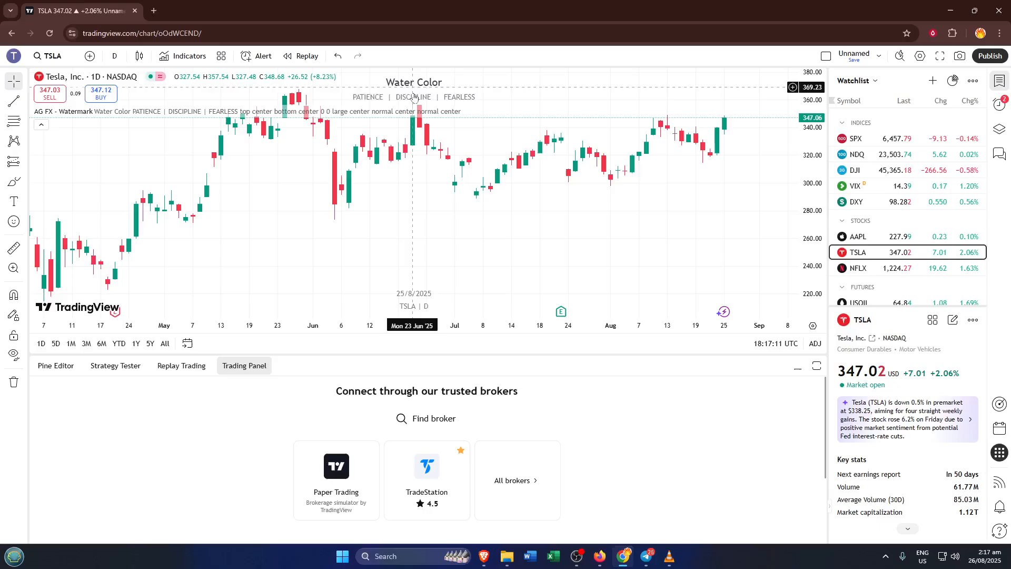
{"action": "mouse_move", "coordinate": [419, 97]}
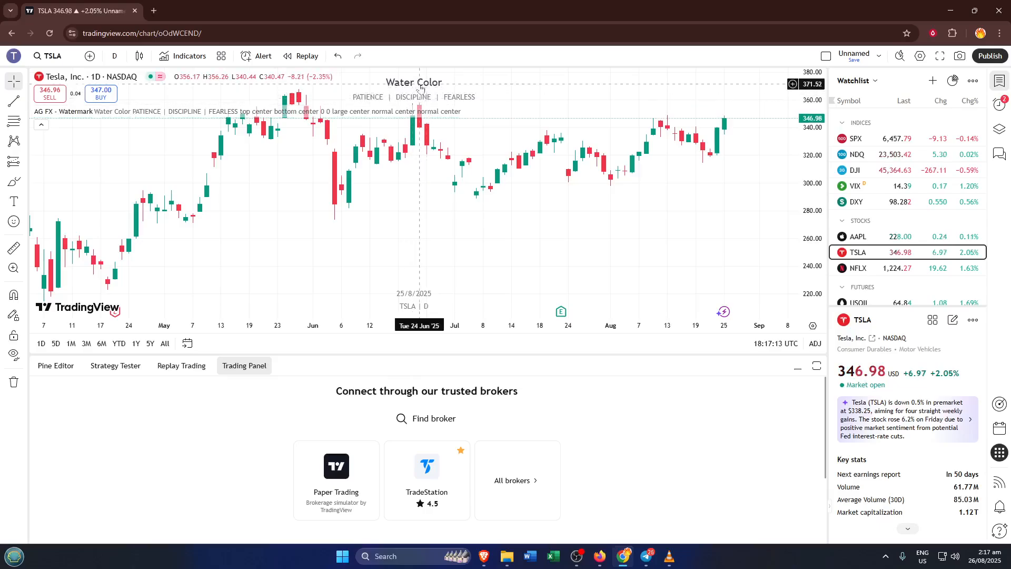
{"action": "mouse_move", "coordinate": [702, 106]}
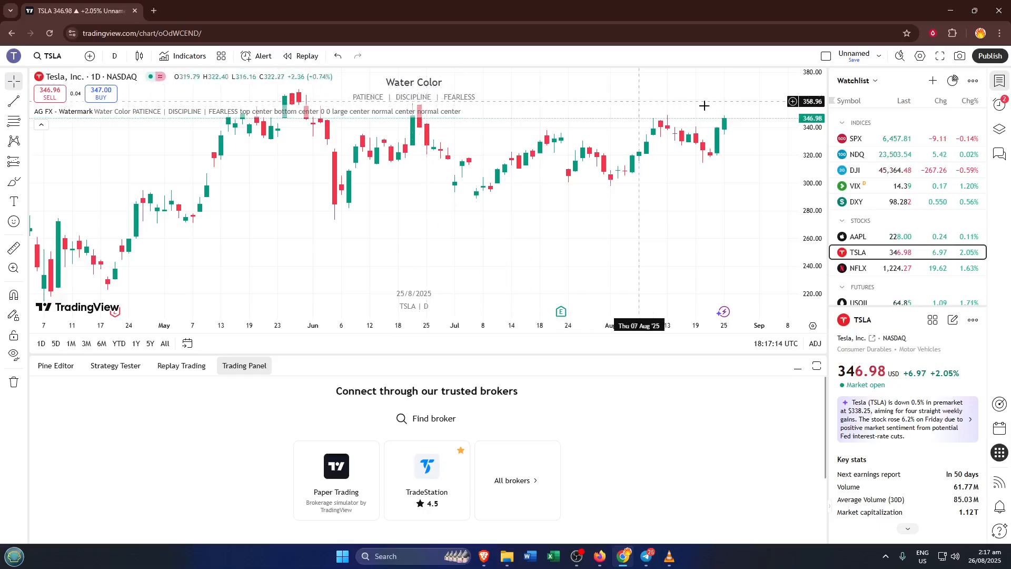
{"action": "mouse_move", "coordinate": [476, 123]}
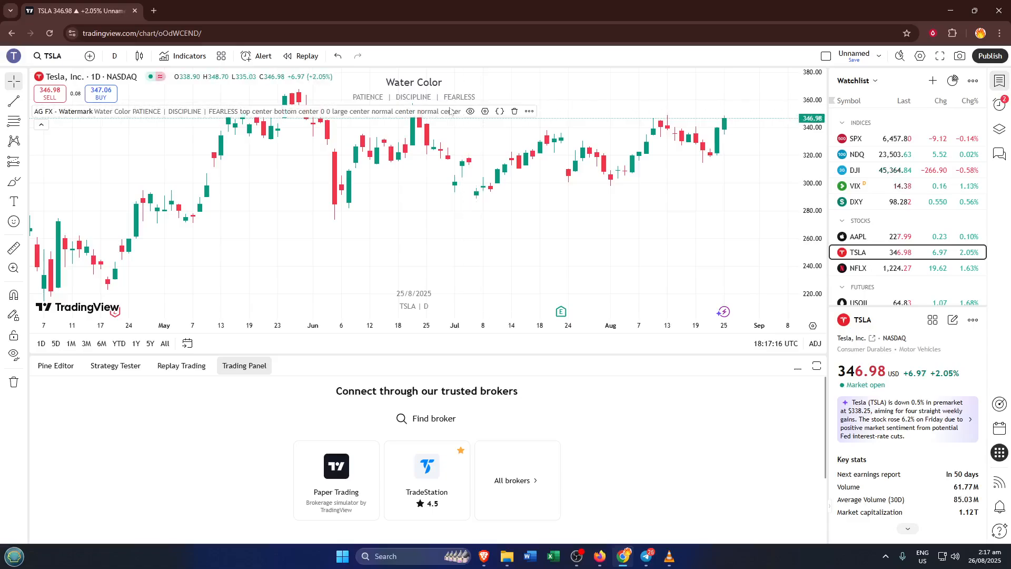
{"action": "mouse_move", "coordinate": [490, 122]}
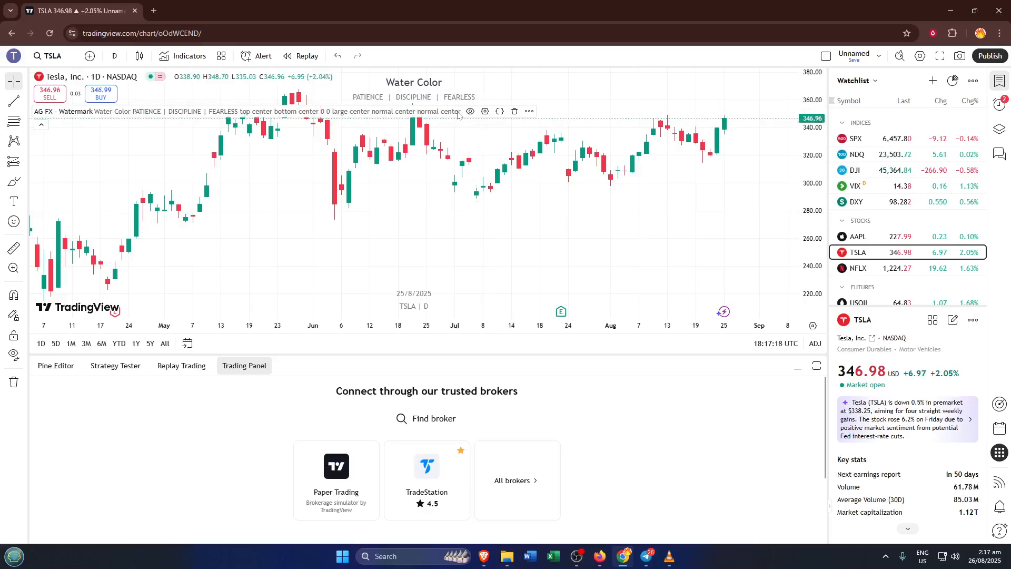
{"action": "mouse_move", "coordinate": [470, 111]}
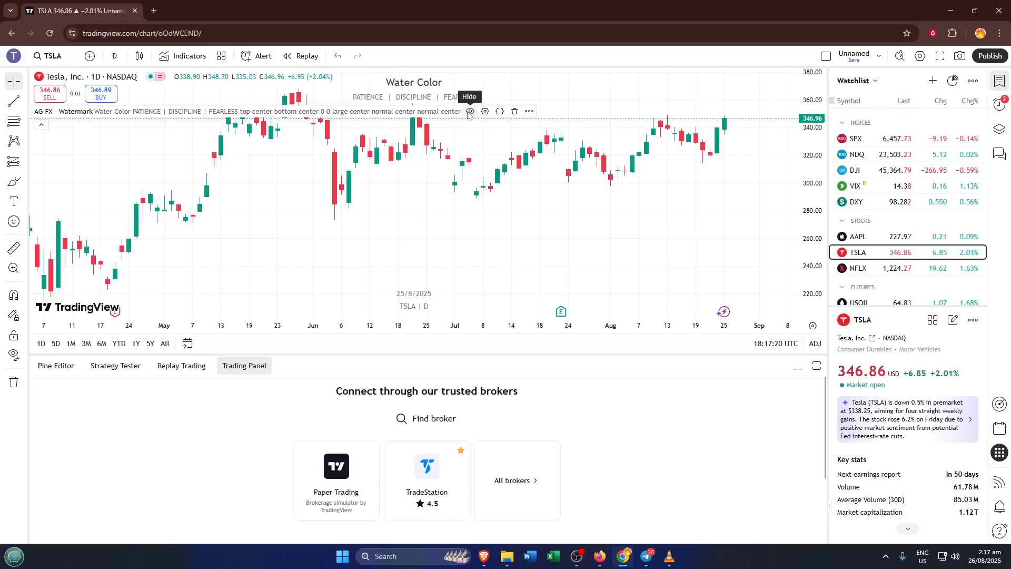
{"action": "mouse_move", "coordinate": [485, 111]}
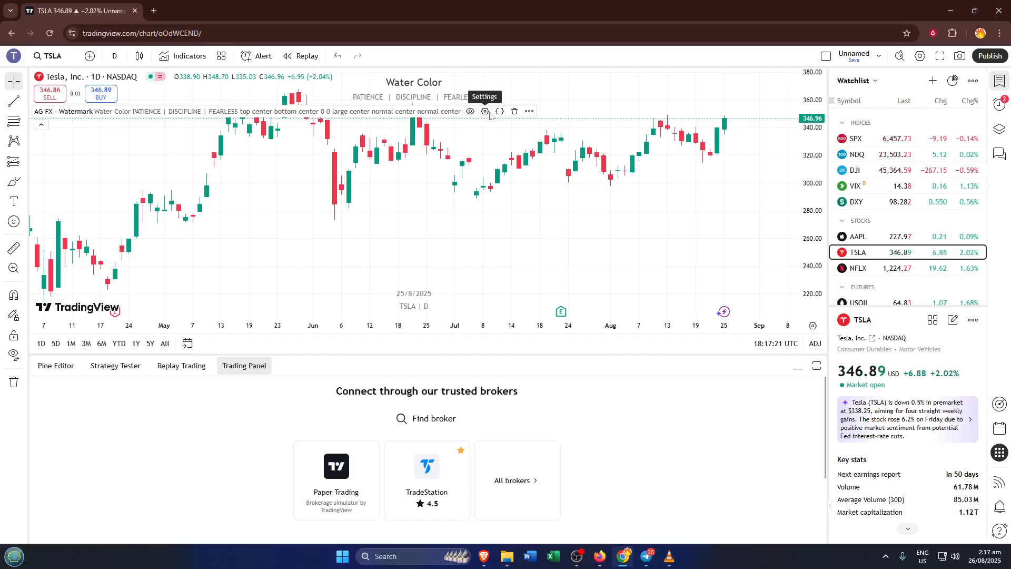
{"action": "mouse_move", "coordinate": [516, 111]}
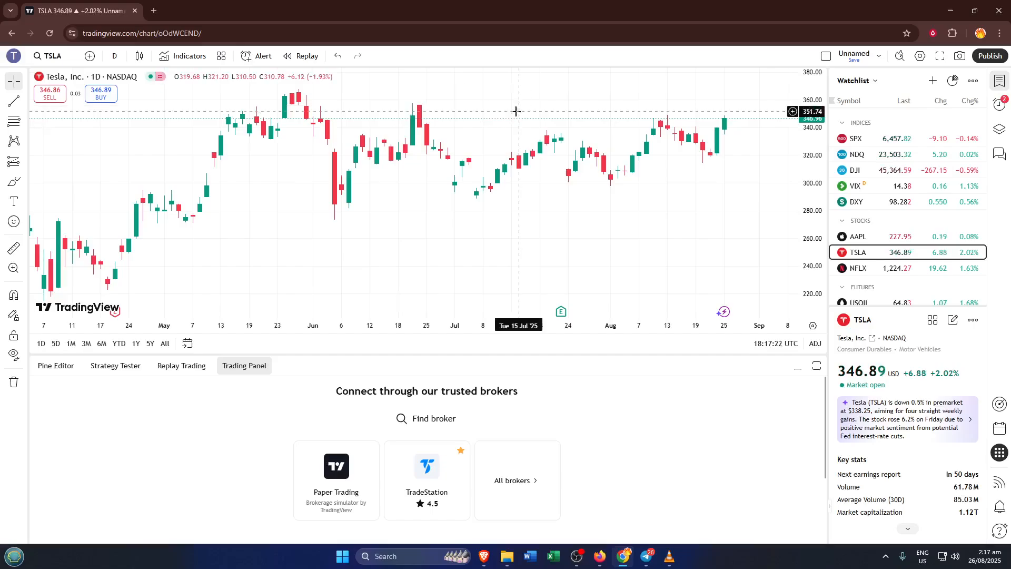